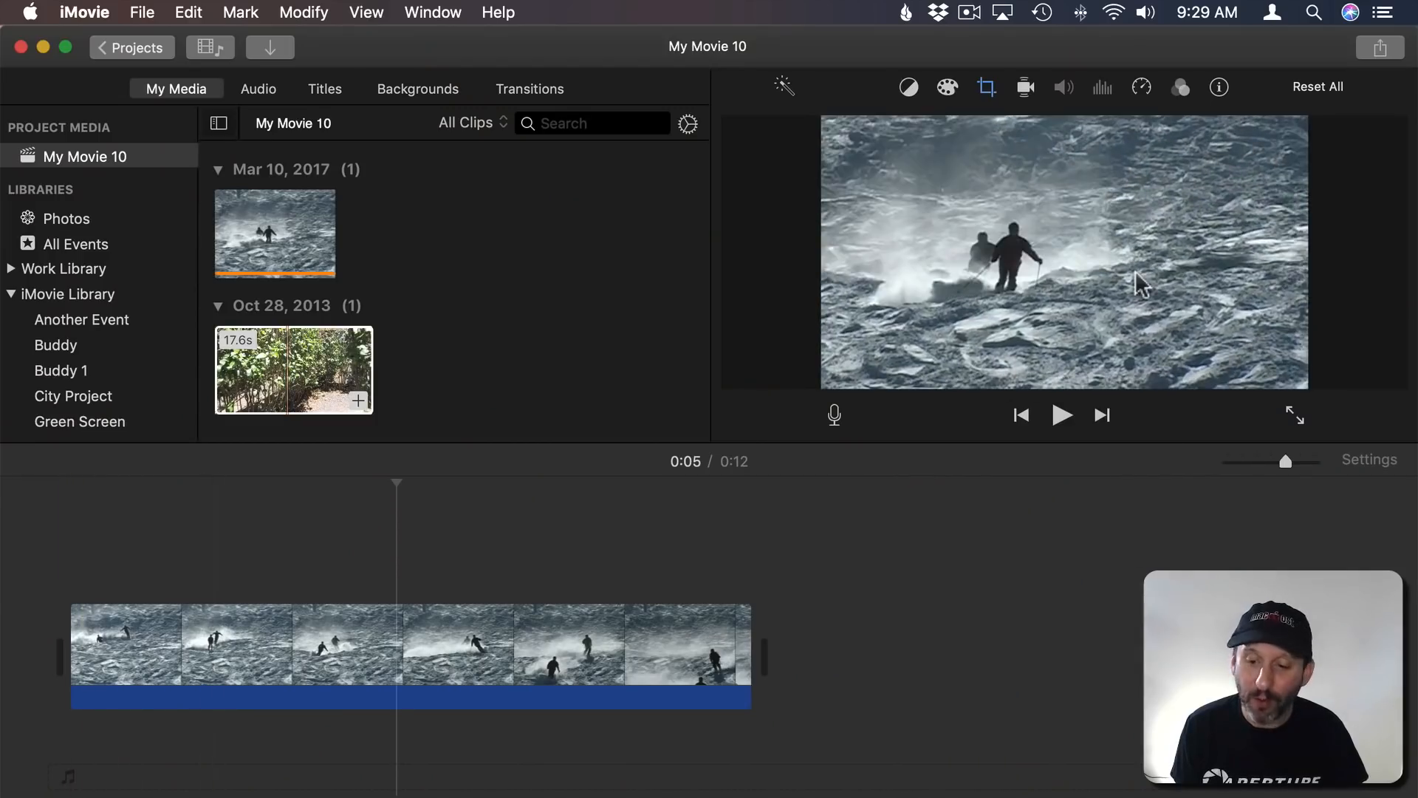
Bring up the speed choices for the marked early section of the ski clip
click(1062, 413)
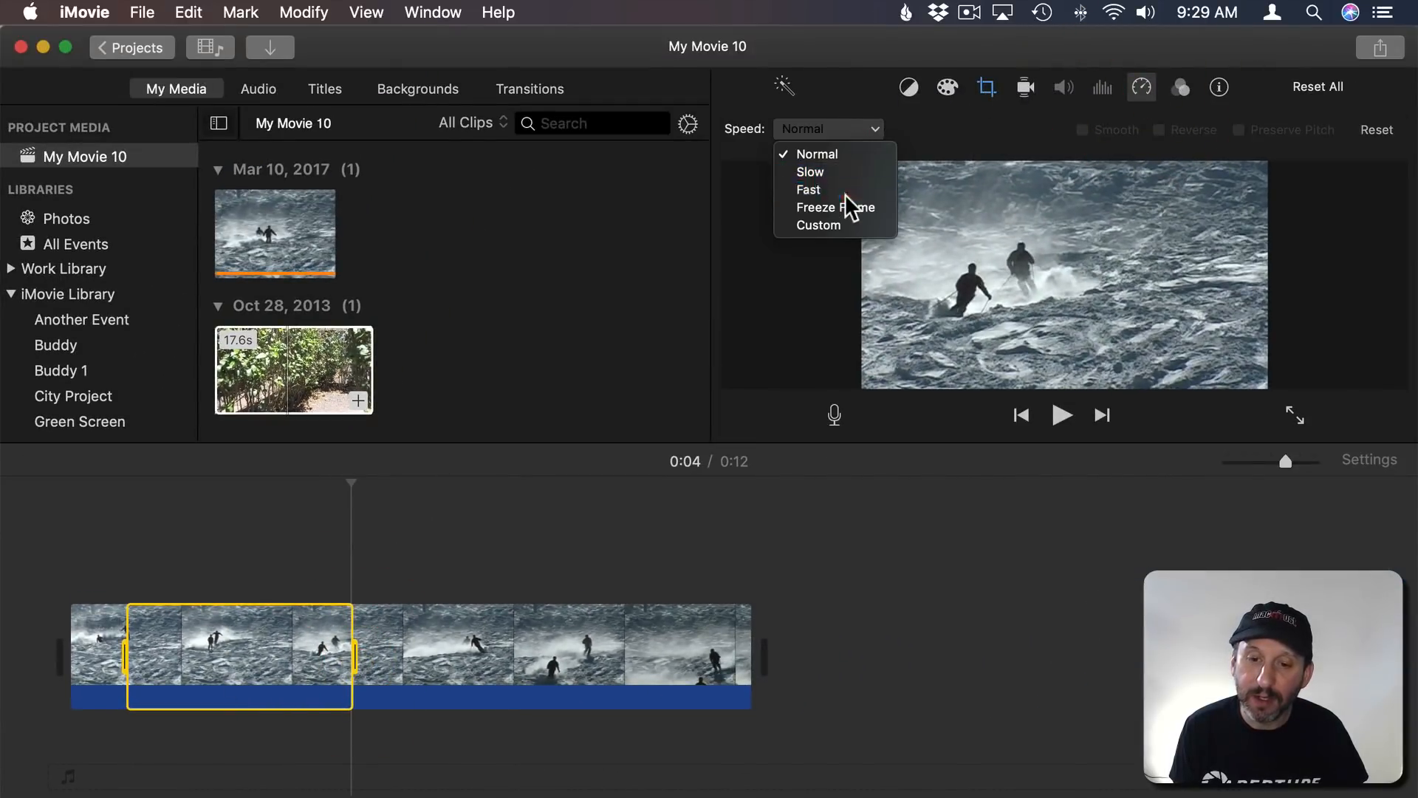
Set the marked section and a second section to Fast 8x, shortening the movie to 0:08
click(808, 189)
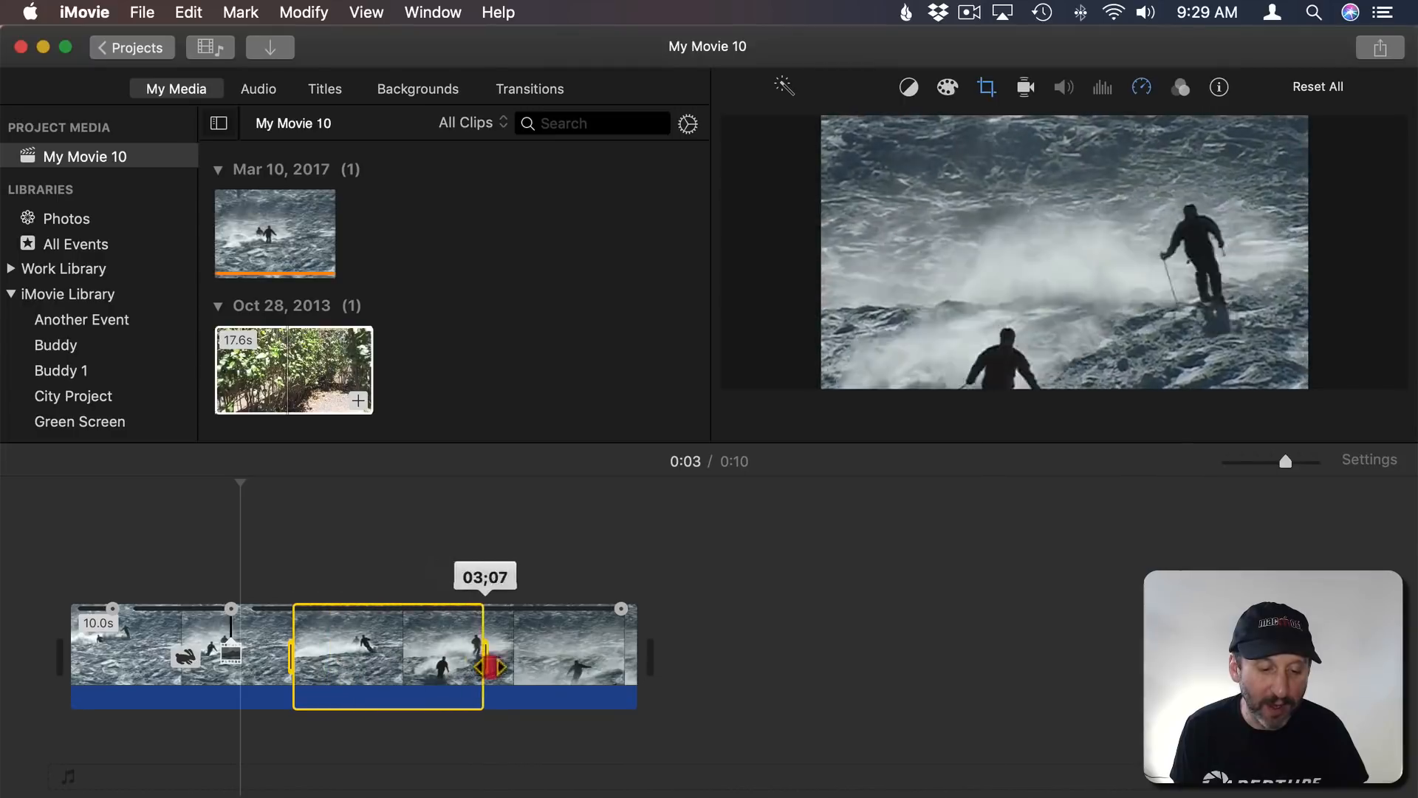
click(1142, 87)
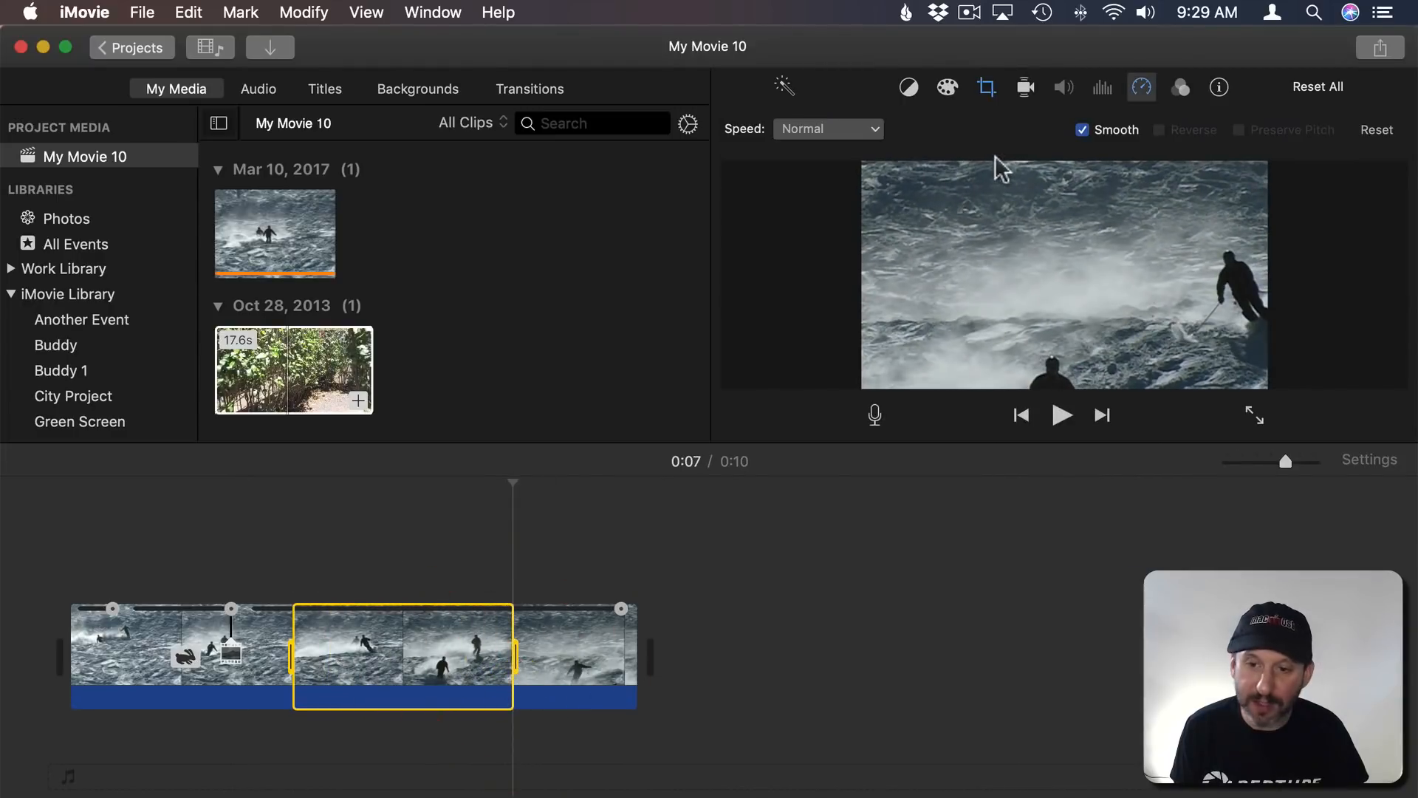
click(828, 128)
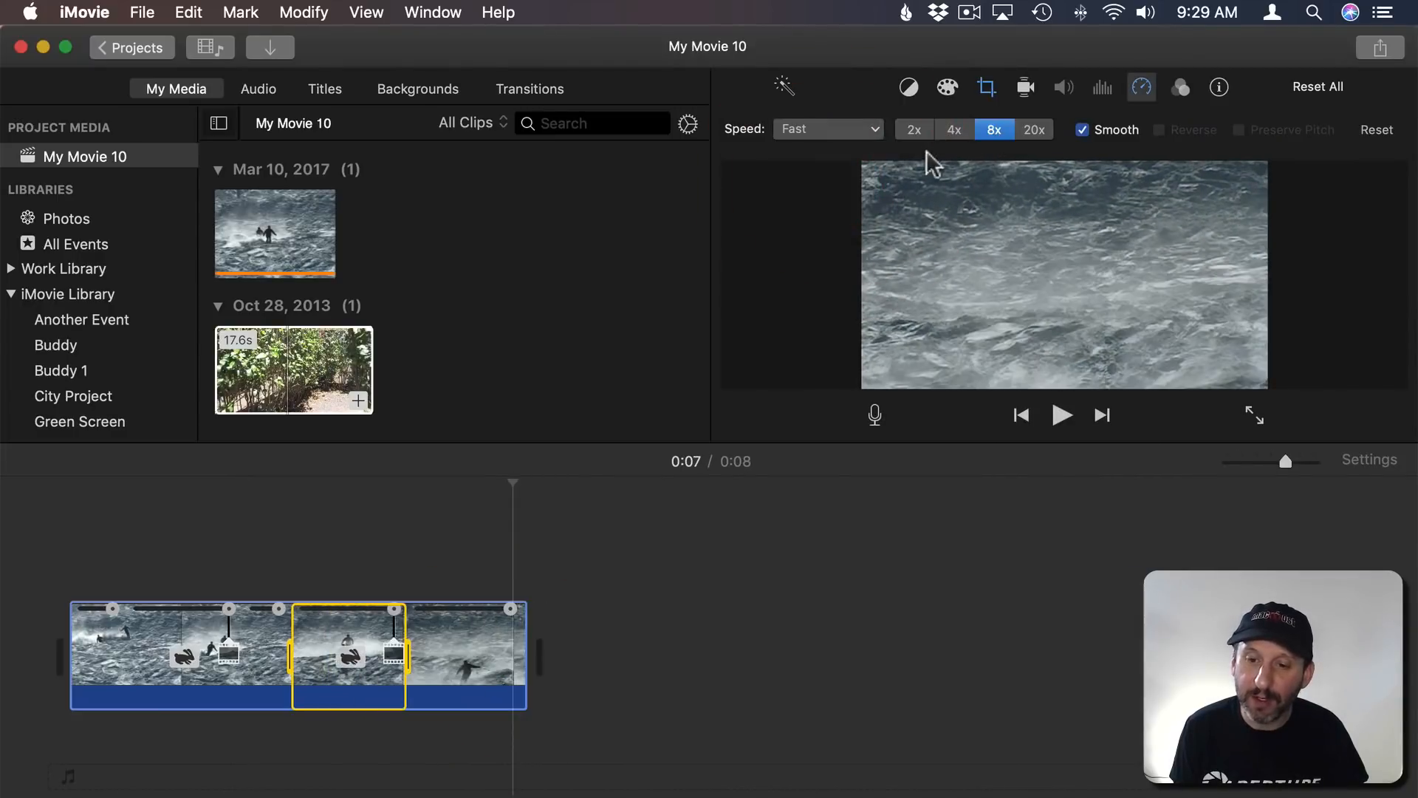